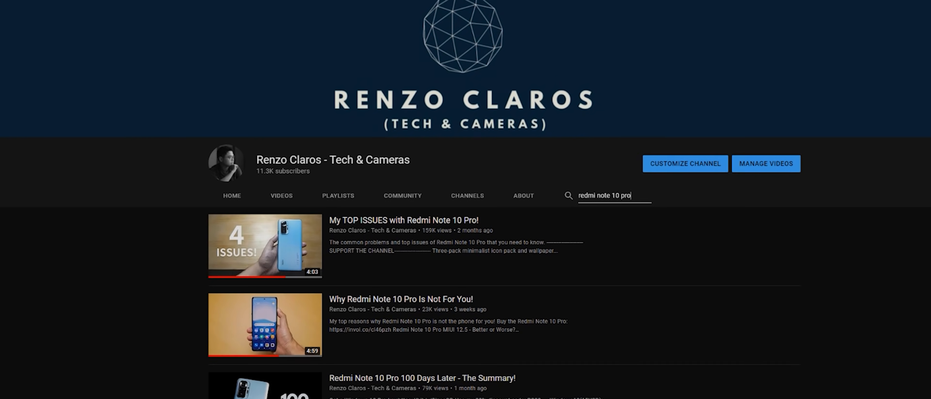
pyautogui.scroll(-3)
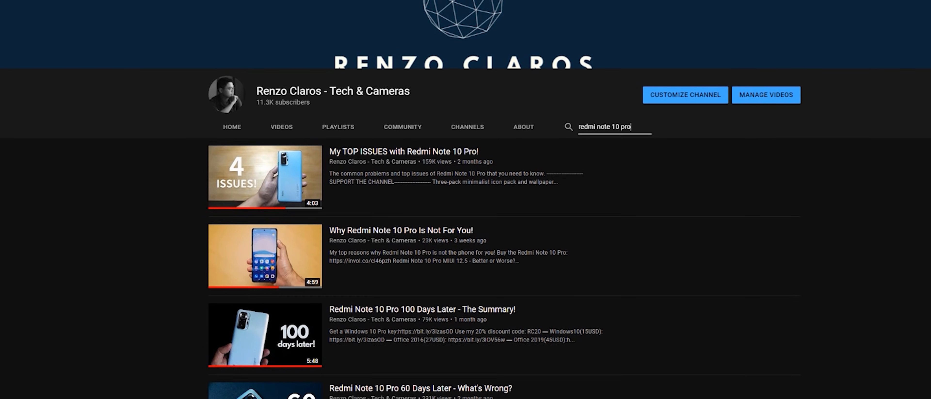
pyautogui.scroll(-3)
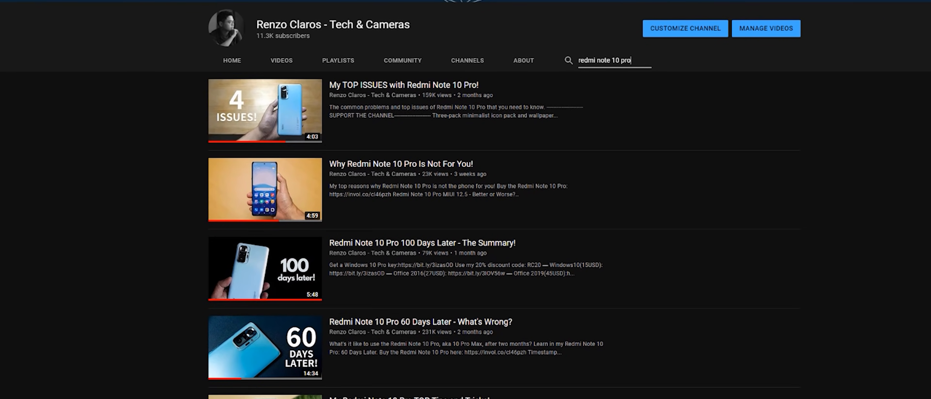
pyautogui.scroll(-3)
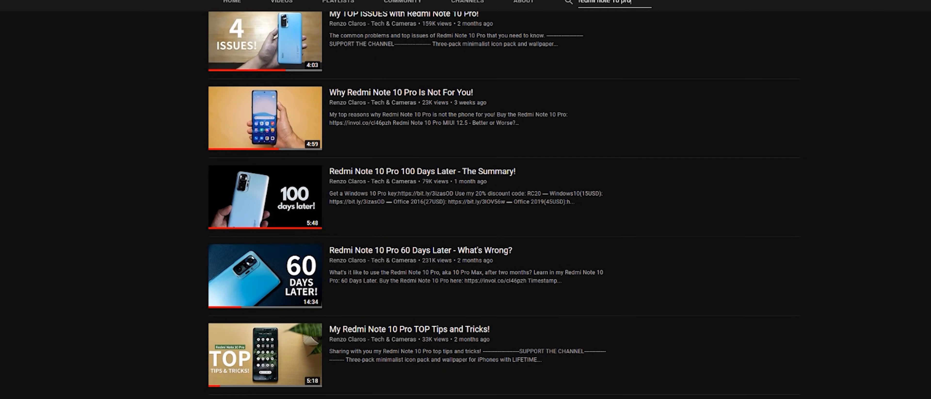
pyautogui.scroll(-3)
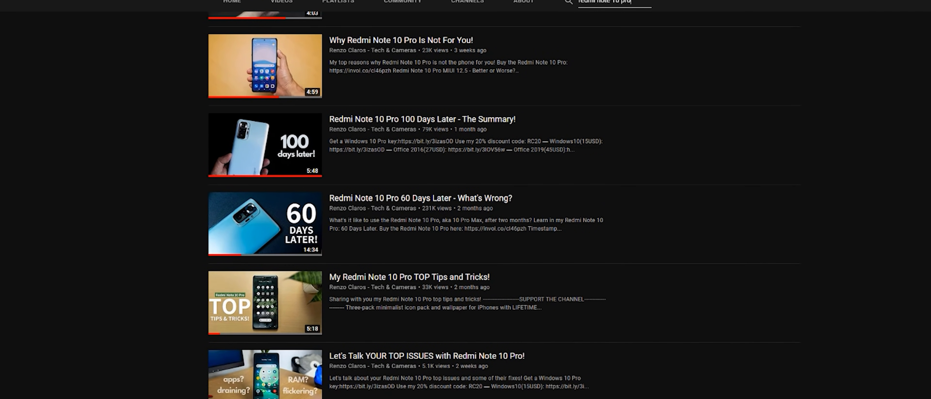
pyautogui.scroll(-3)
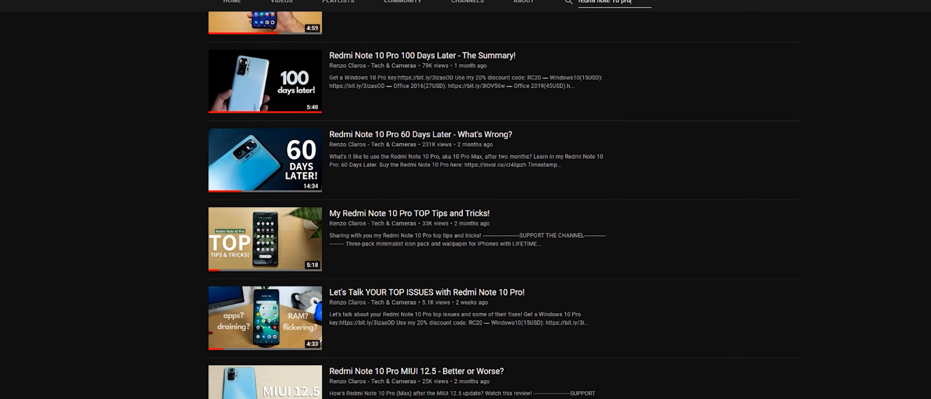
pyautogui.scroll(-3)
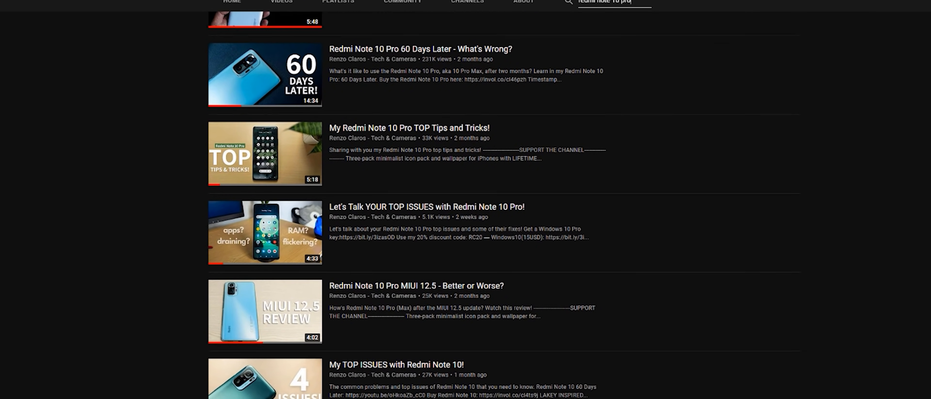
pyautogui.scroll(-3)
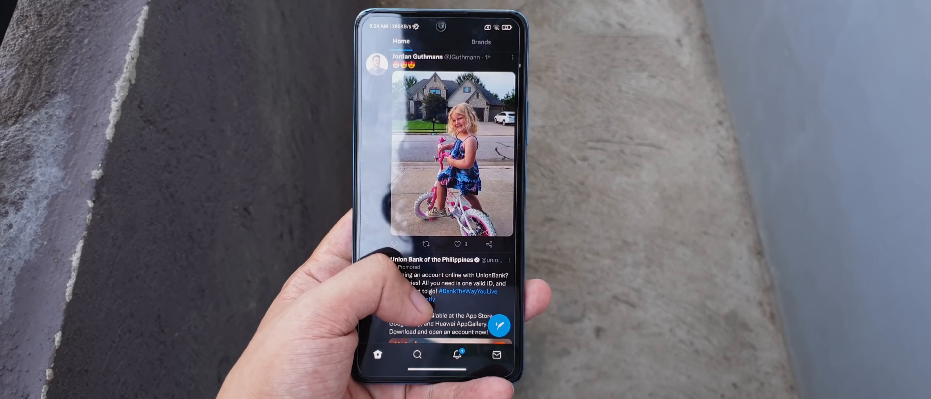
pyautogui.scroll(-3)
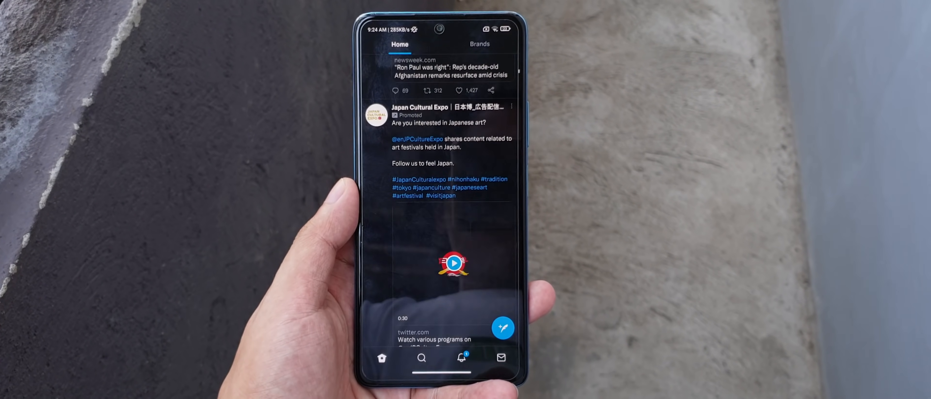
pyautogui.scroll(-3)
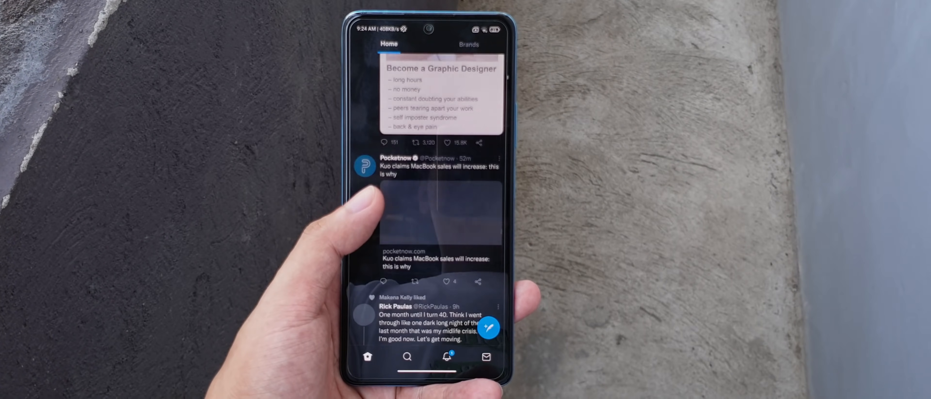
pyautogui.scroll(-3)
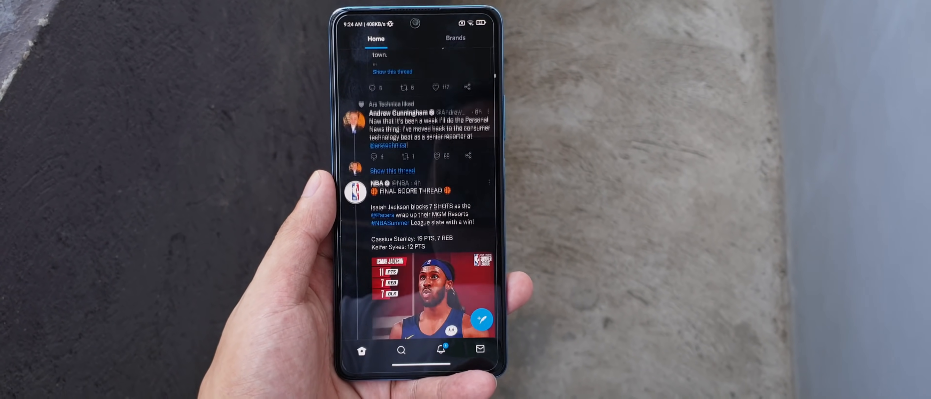
pyautogui.scroll(-3)
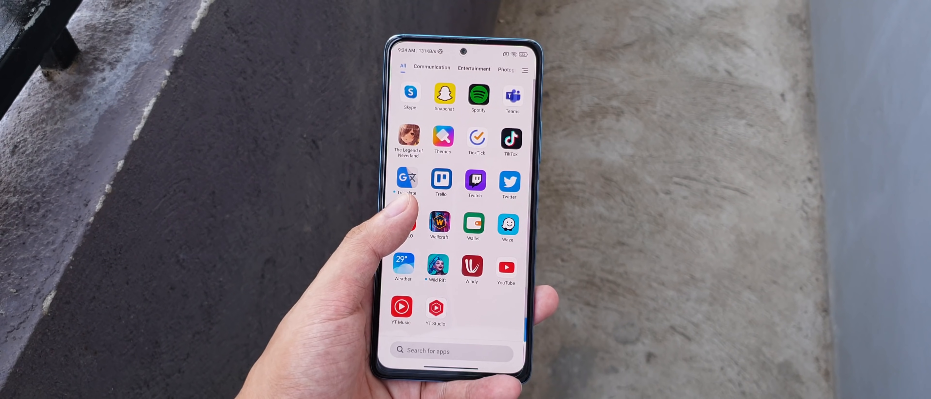
pyautogui.scroll(-3)
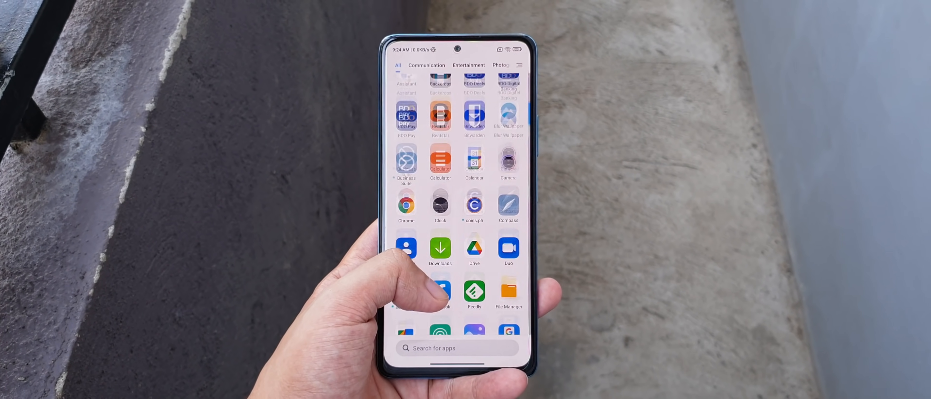
pyautogui.scroll(-3)
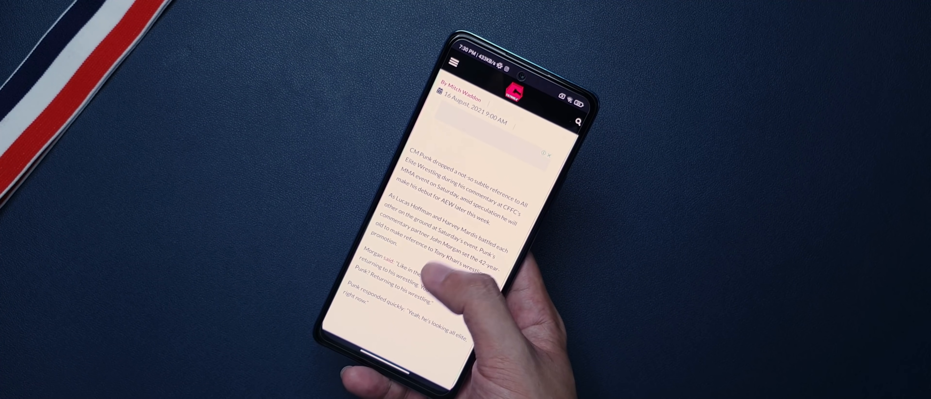
pyautogui.scroll(-3)
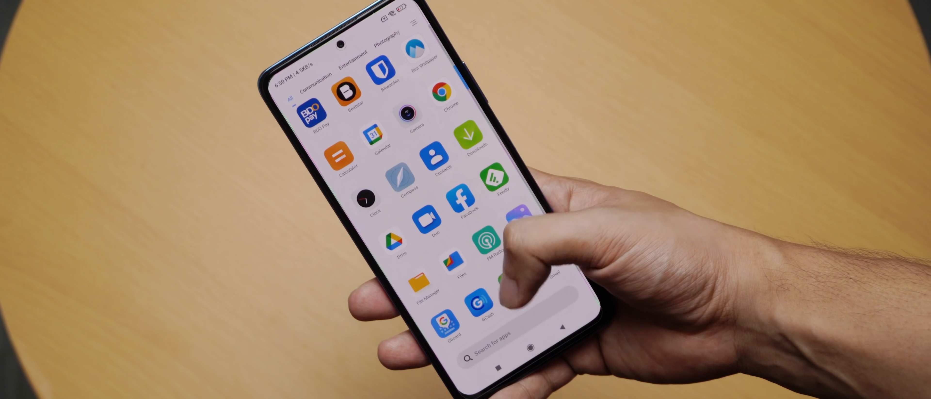
pyautogui.scroll(-3)
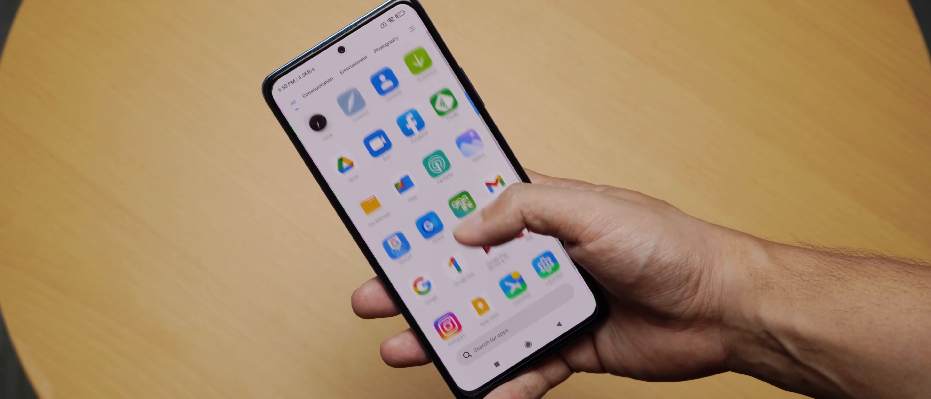